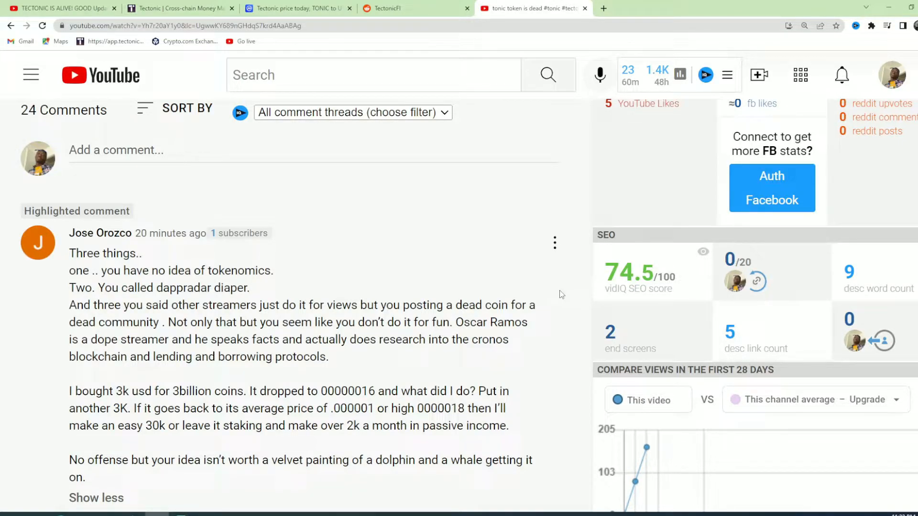
Examine Tectonic's 24-hour TONIC chart showing the decline to about $0.0000001684
click(293, 8)
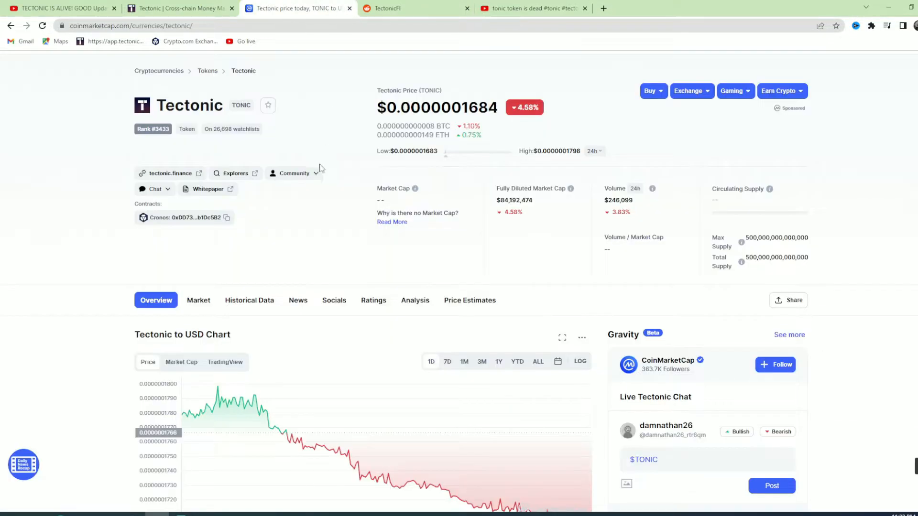
mouse_move(506, 270)
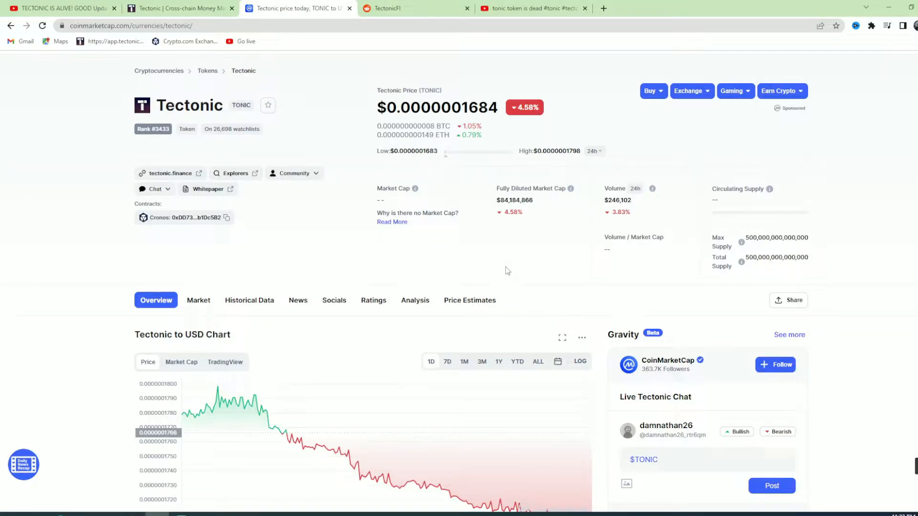
scroll(down, 3)
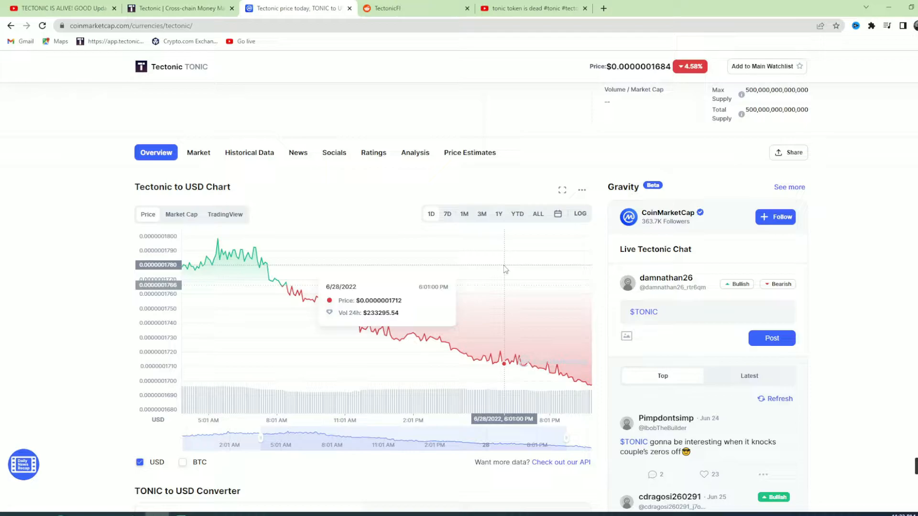
mouse_move(583, 138)
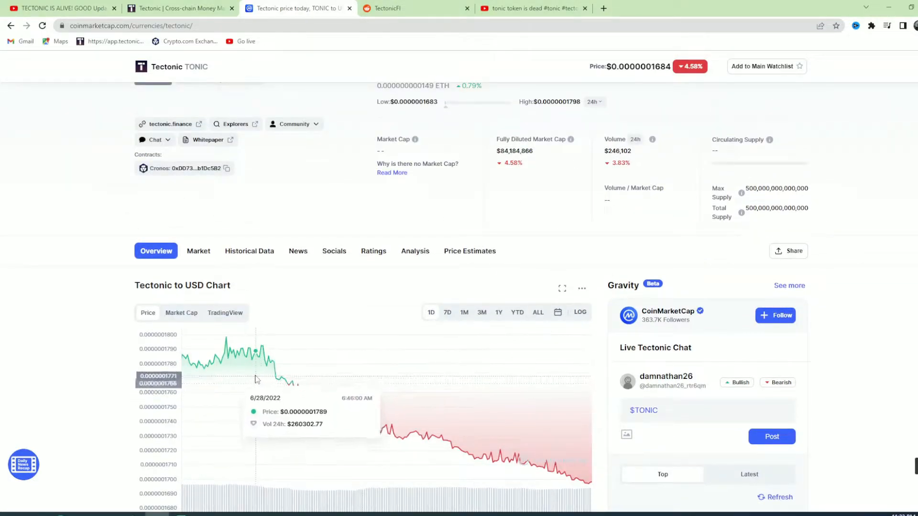
mouse_move(584, 485)
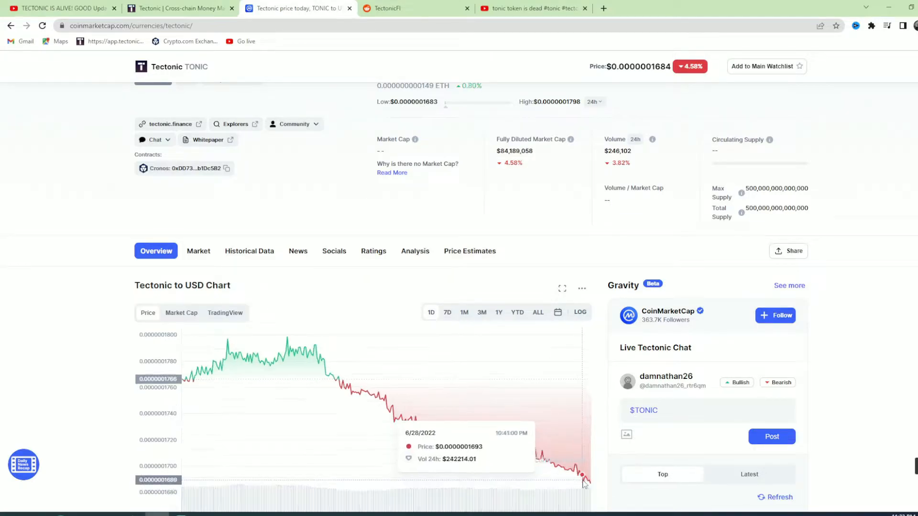
mouse_move(591, 490)
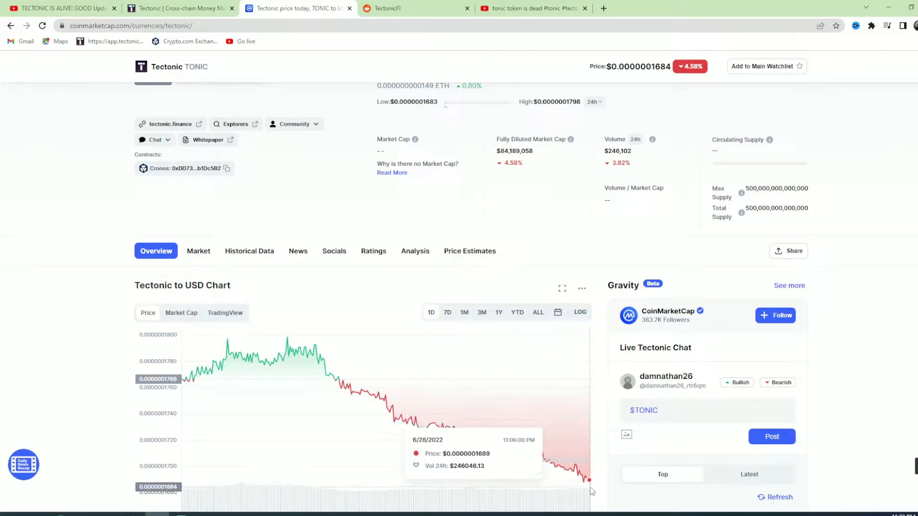
mouse_move(555, 395)
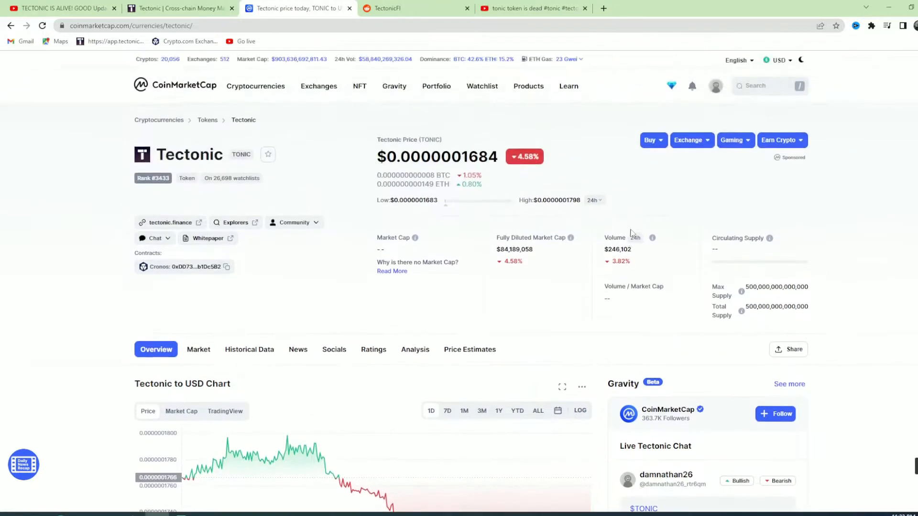
double_click(617, 248)
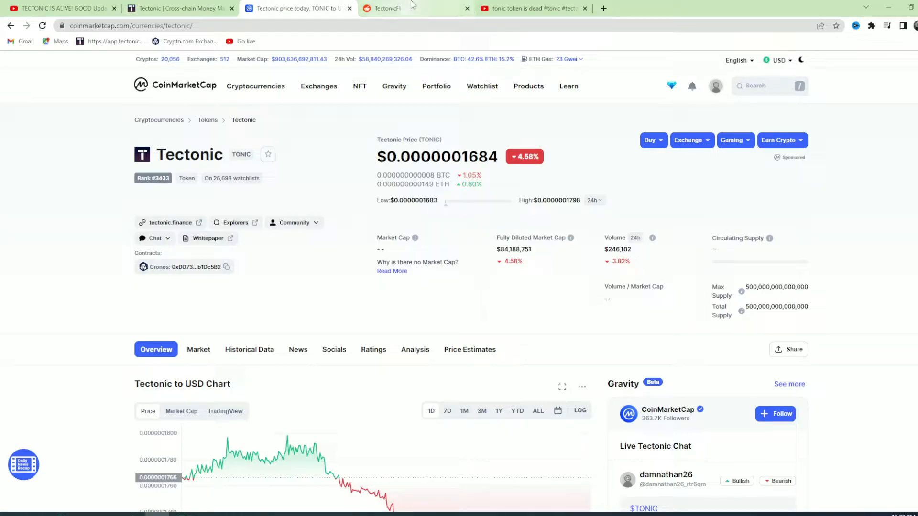
Return to the highlighted comment criticizing the Tectonic video
click(530, 9)
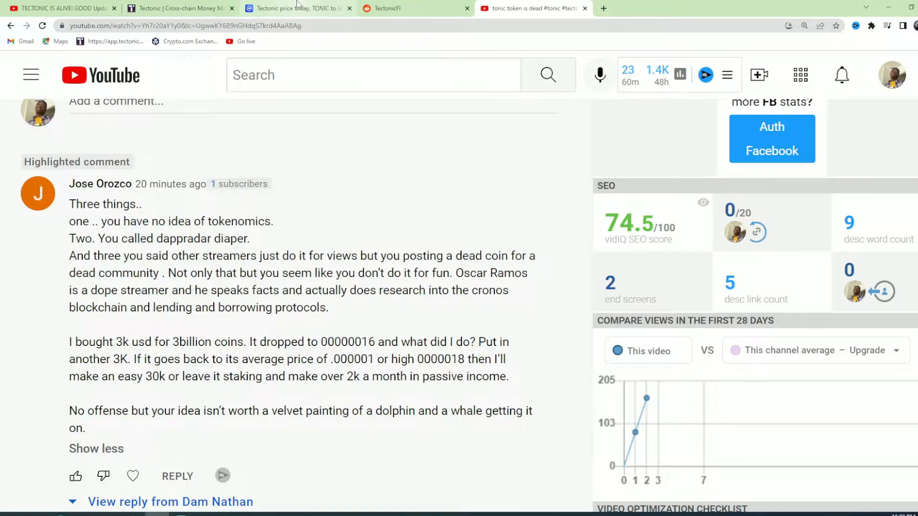
Review the TONIC $0.0000001684 price and 24-hour volume figures on CoinMarketCap
click(293, 9)
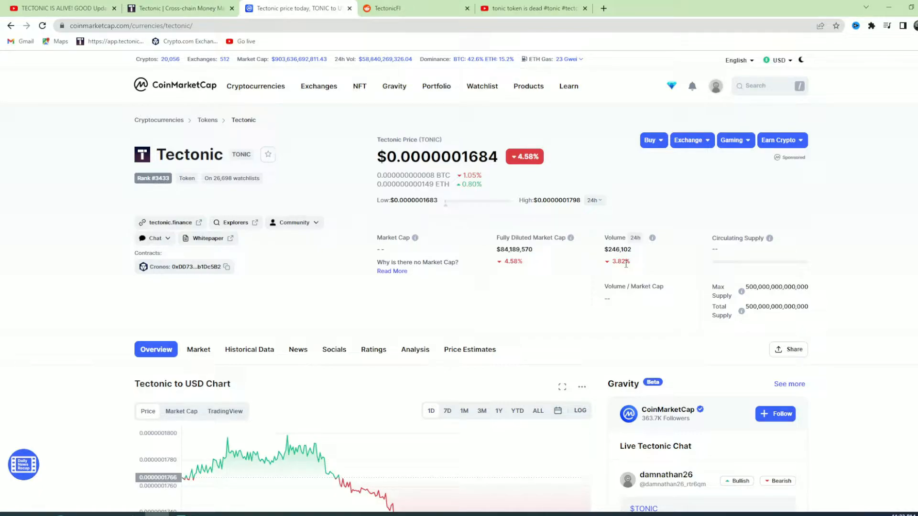
mouse_move(631, 295)
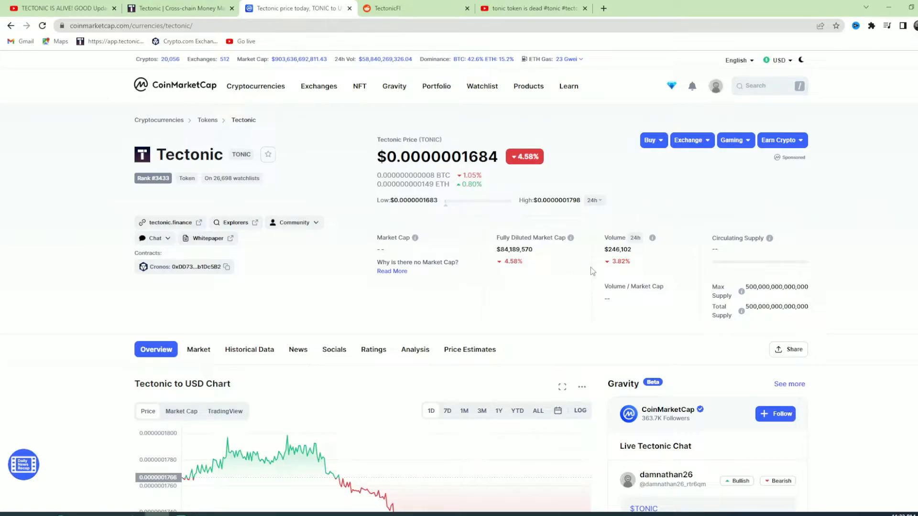
scroll(down, 3)
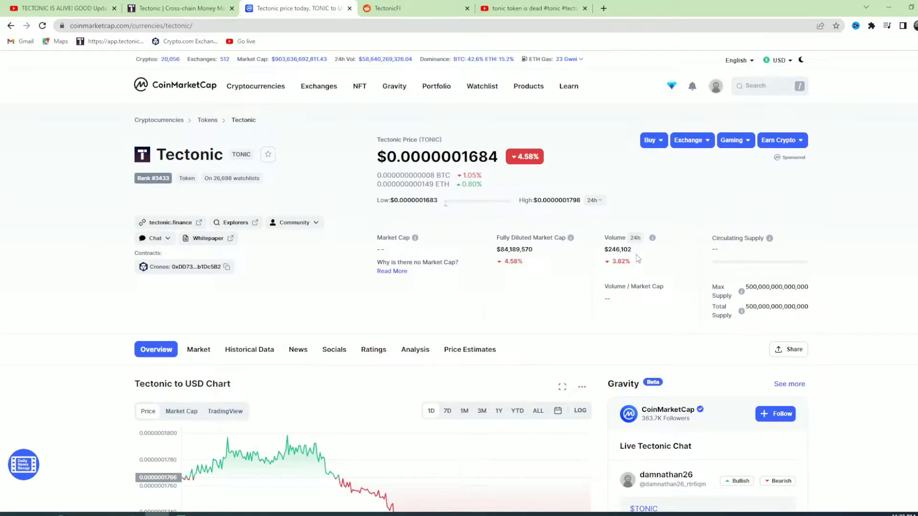
Switch back to the highlighted tokenomics comment on the Tectonic video
click(531, 8)
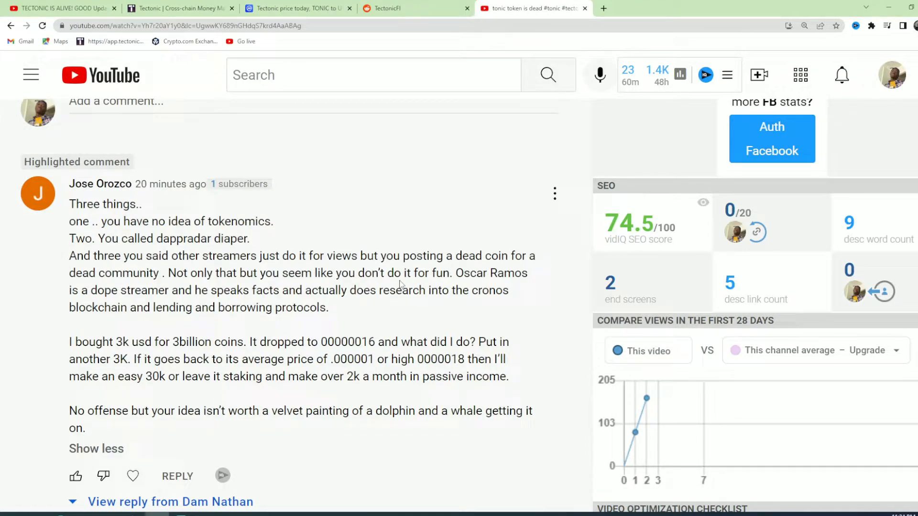
mouse_move(253, 436)
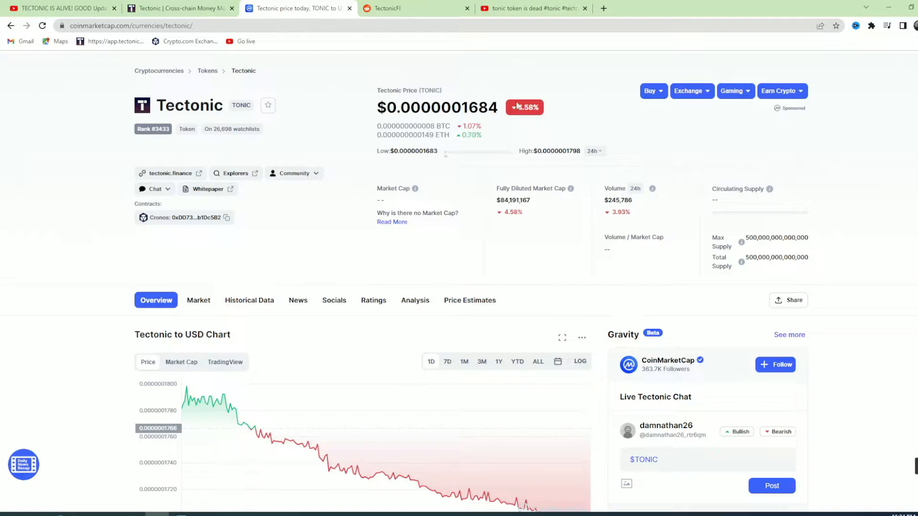
mouse_move(505, 166)
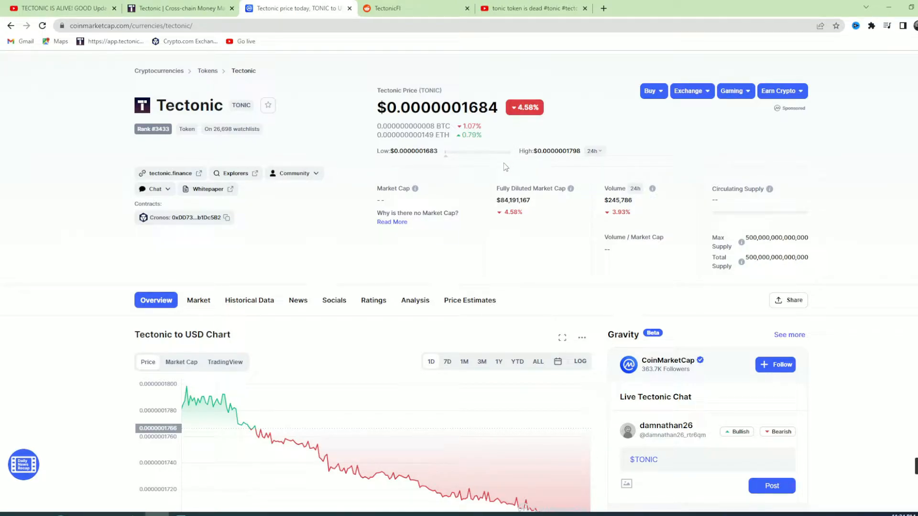
Scroll the Tectonic page to its price, supply figures and declining 24-hour chart
scroll(down, 3)
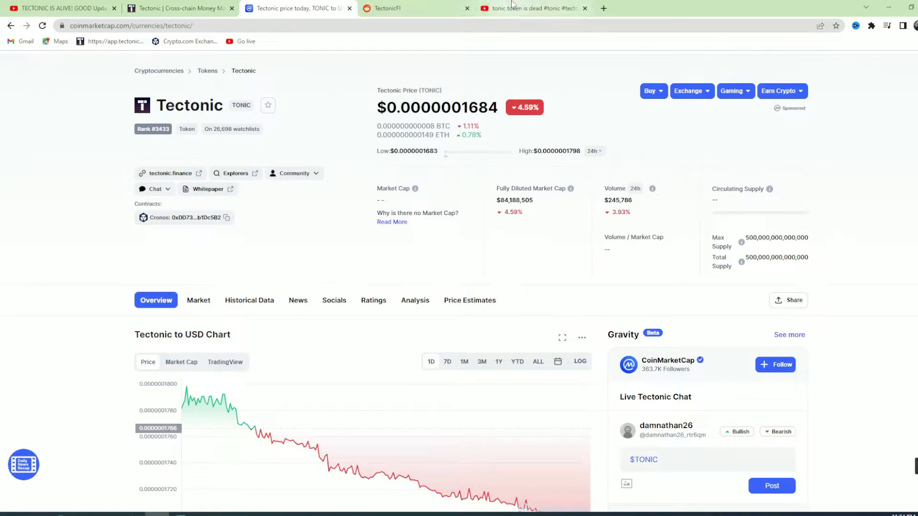
Read through the highlighted comment about tokenomics and buying more TONIC coins
click(532, 8)
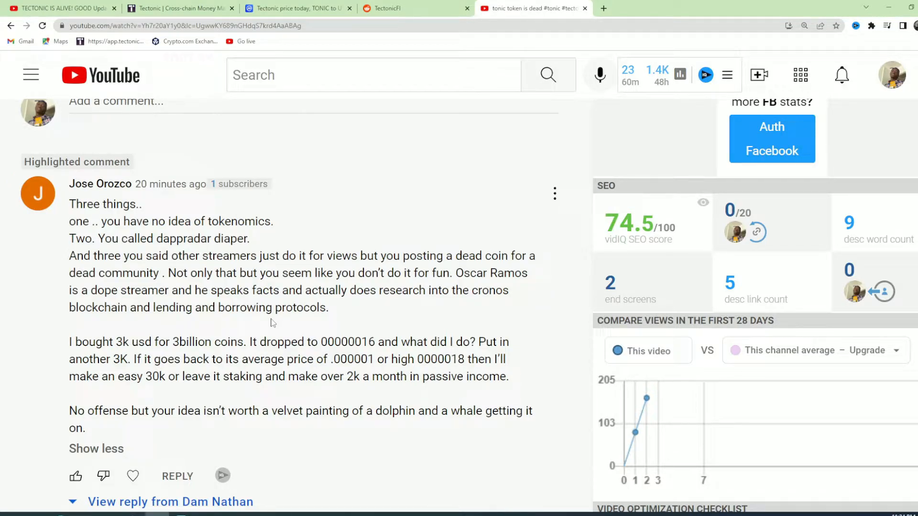
mouse_move(263, 328)
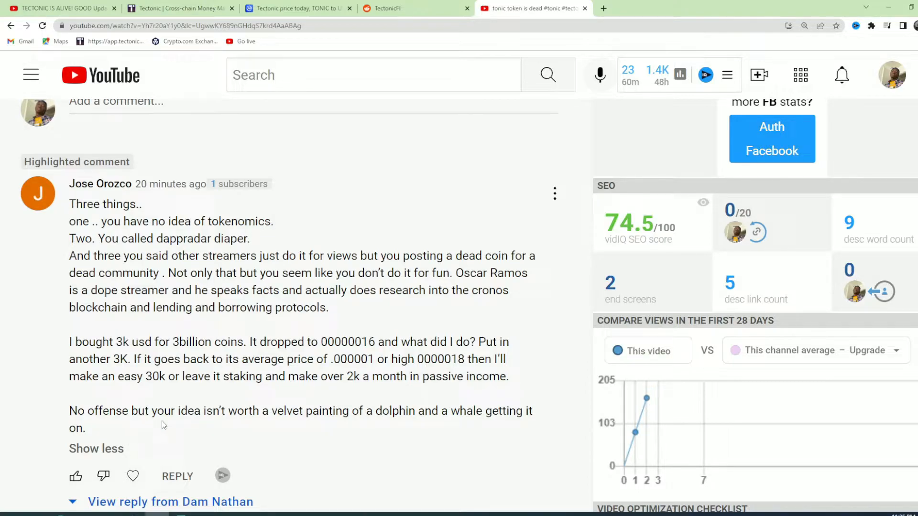
Expand and read Local Liquid's selling-at-a-loss comment, then revisit the TONIC price chart
scroll(down, 3)
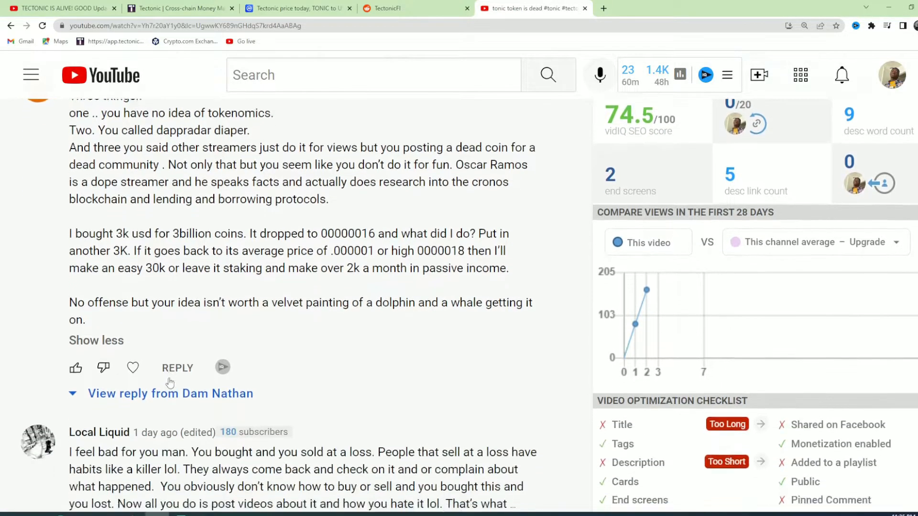
scroll(down, 3)
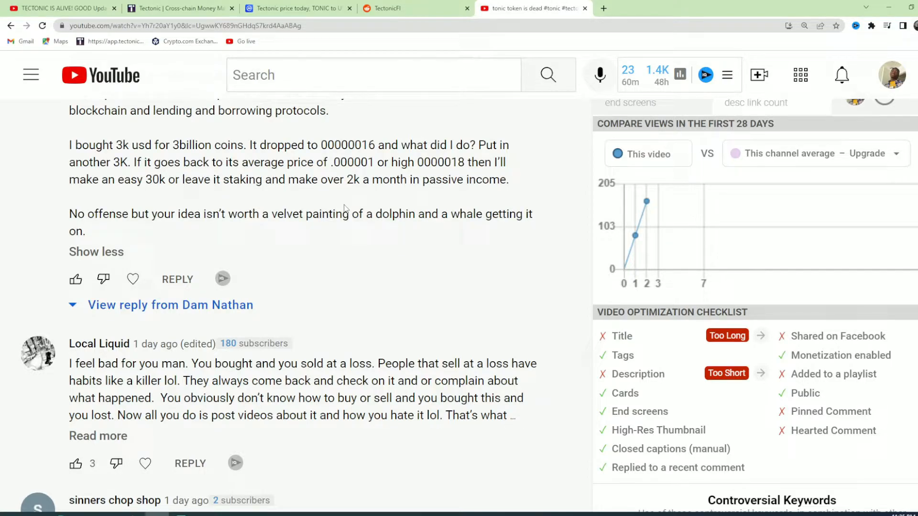
click(99, 436)
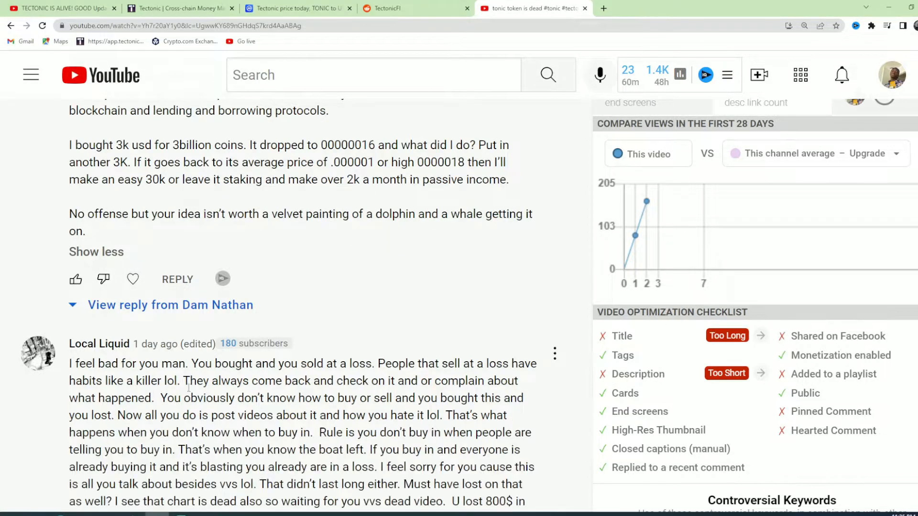
scroll(down, 3)
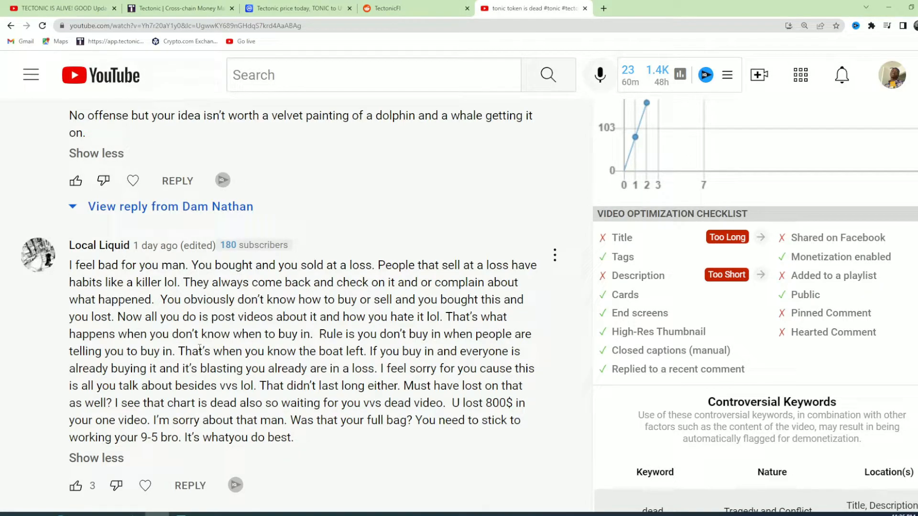
mouse_move(325, 351)
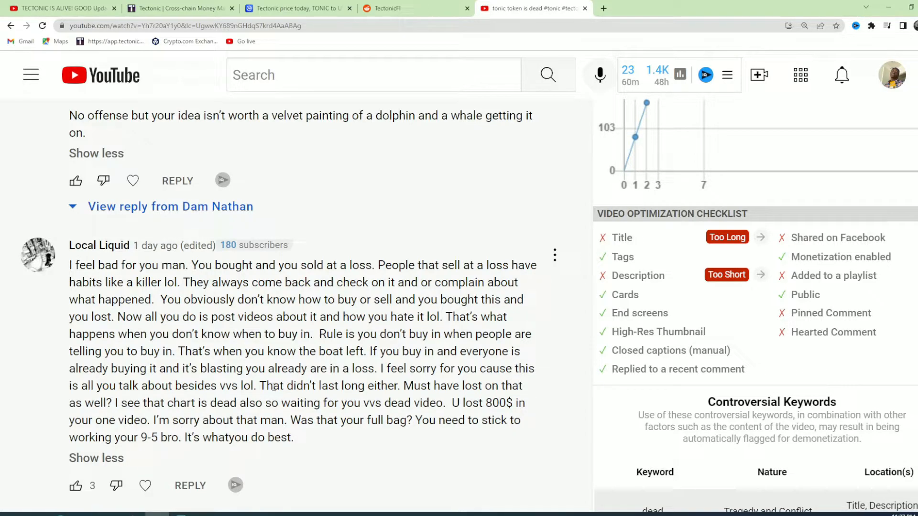
click(295, 8)
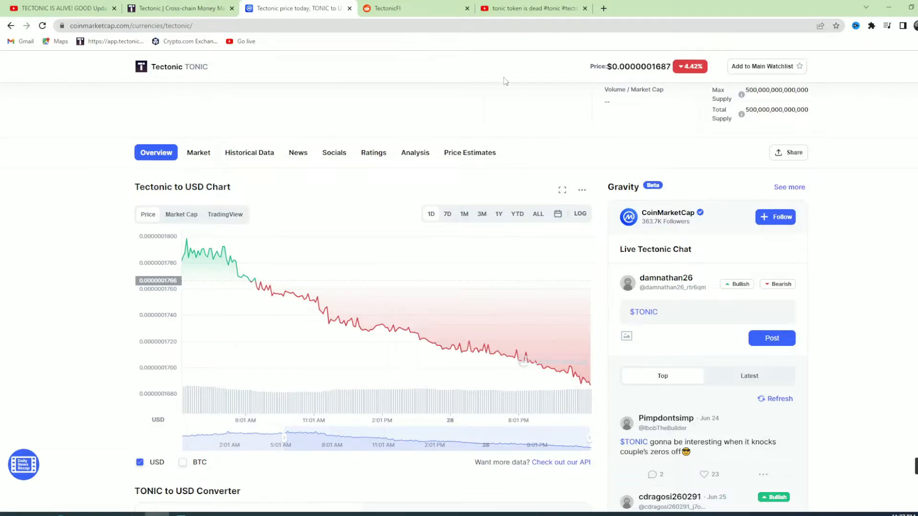
mouse_move(529, 7)
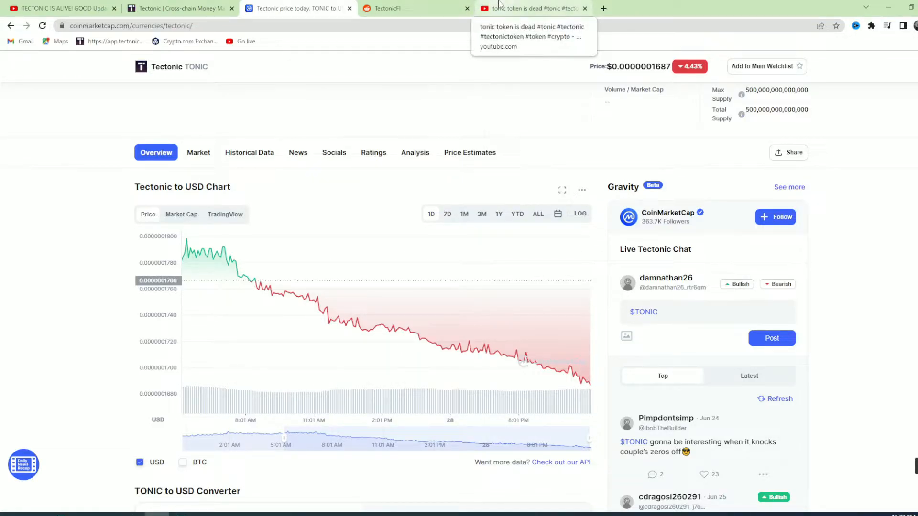
click(533, 8)
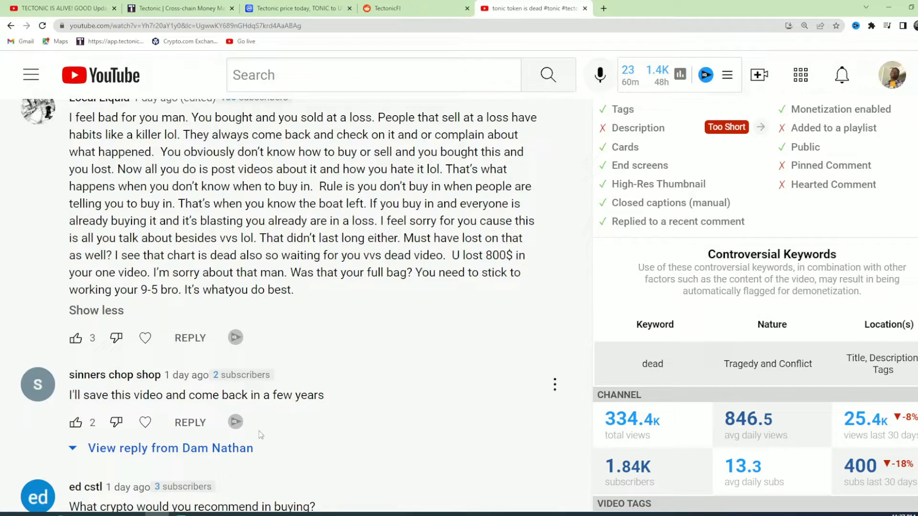
triple_click(196, 395)
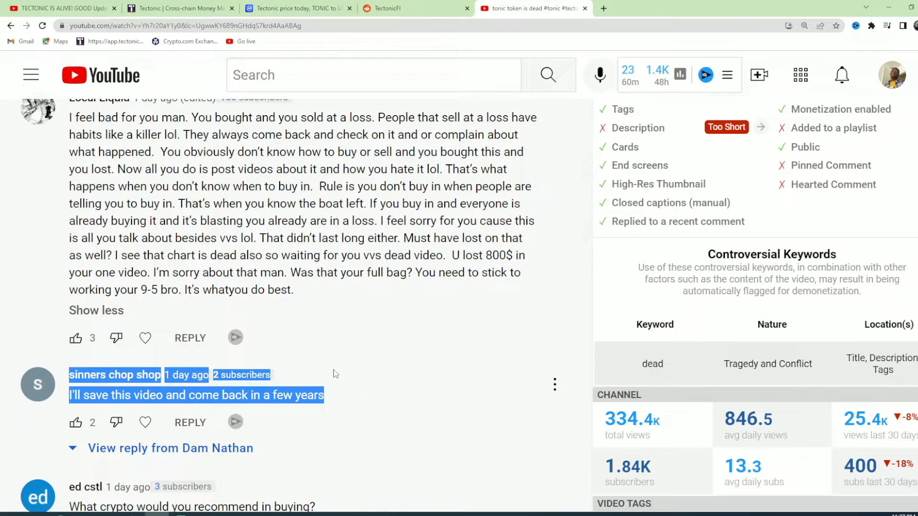
scroll(down, 3)
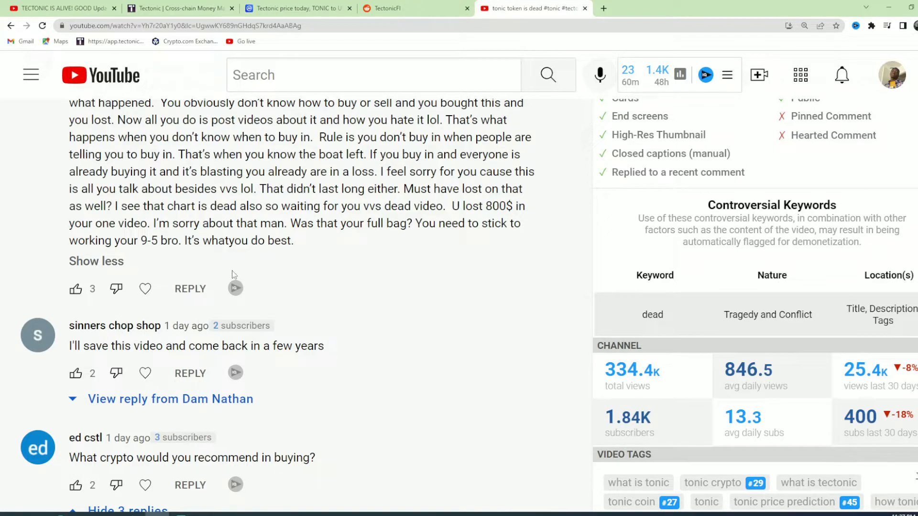
mouse_move(311, 304)
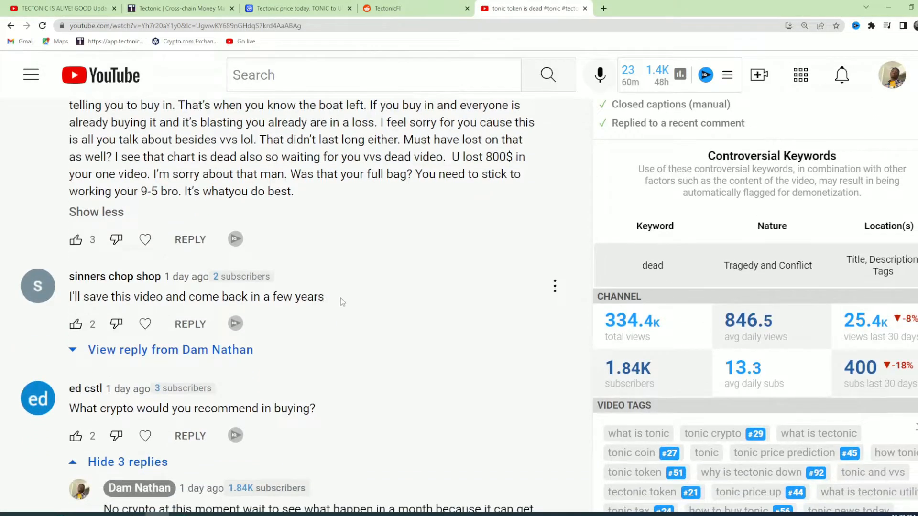
double_click(315, 296)
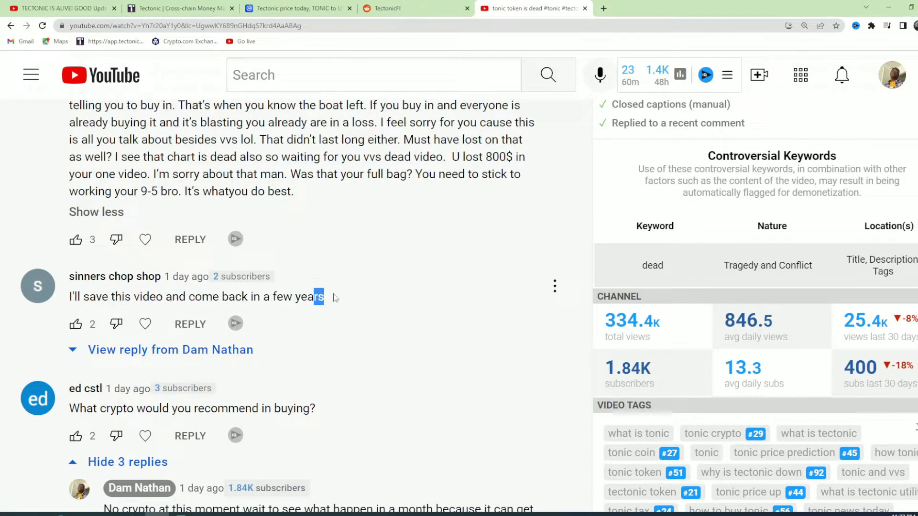
scroll(down, 3)
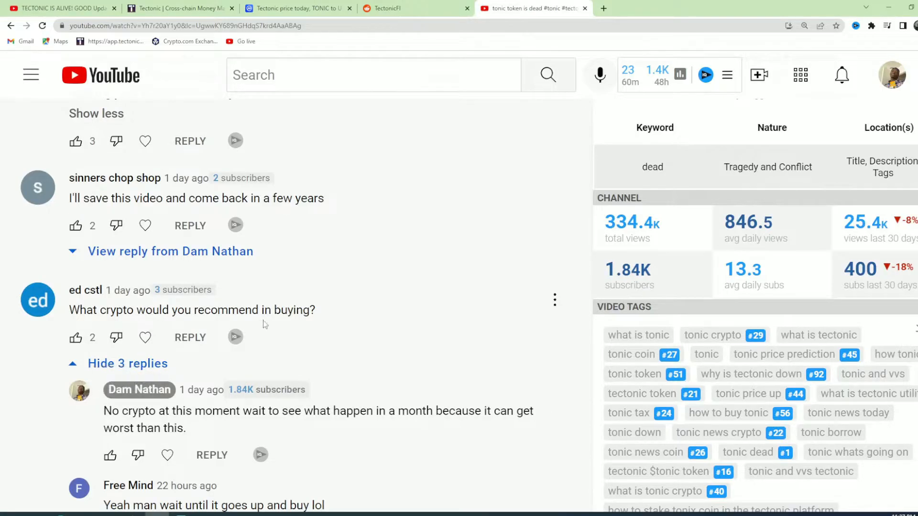
scroll(down, 3)
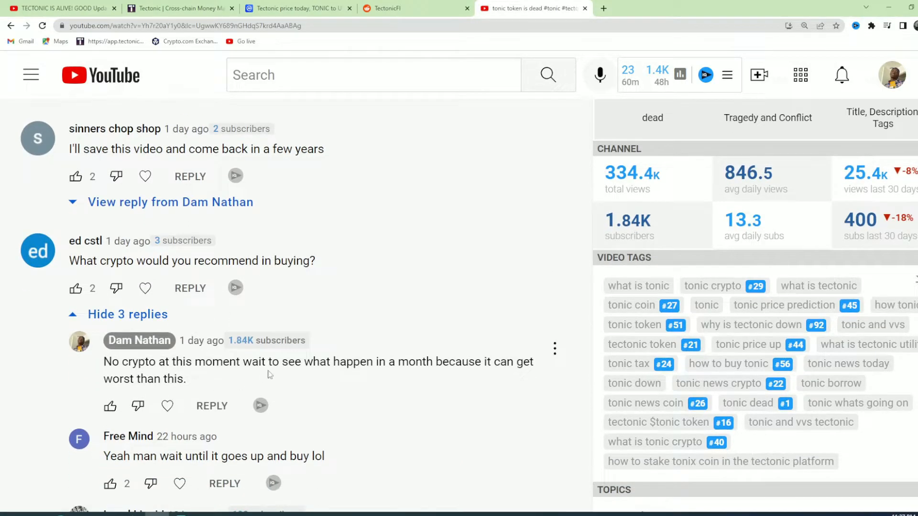
mouse_move(218, 400)
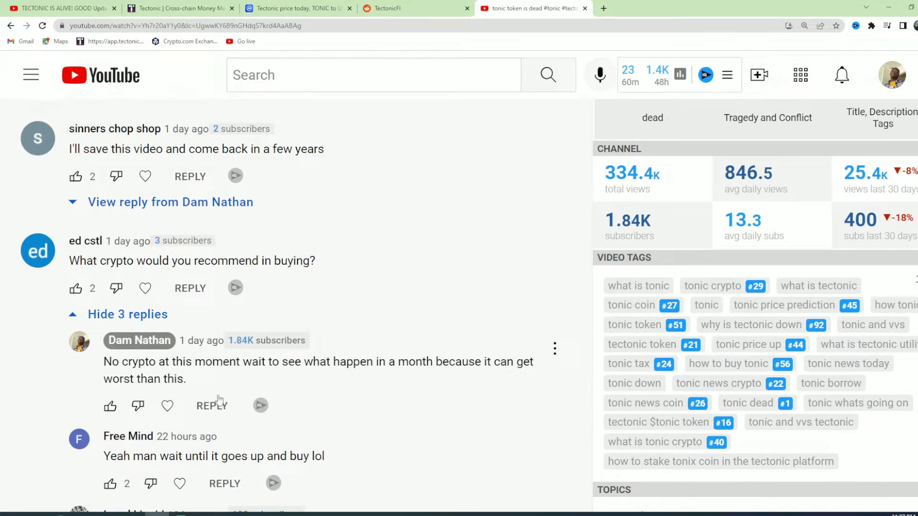
scroll(down, 3)
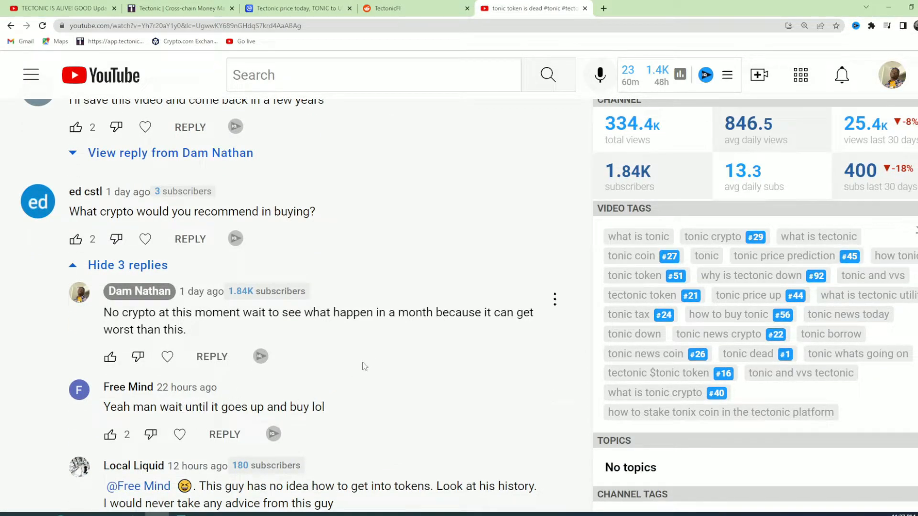
mouse_move(331, 383)
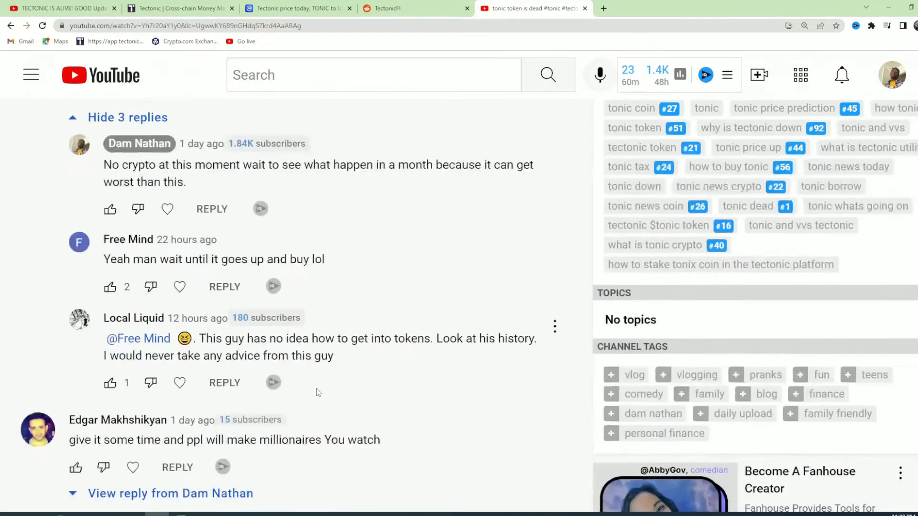
scroll(down, 3)
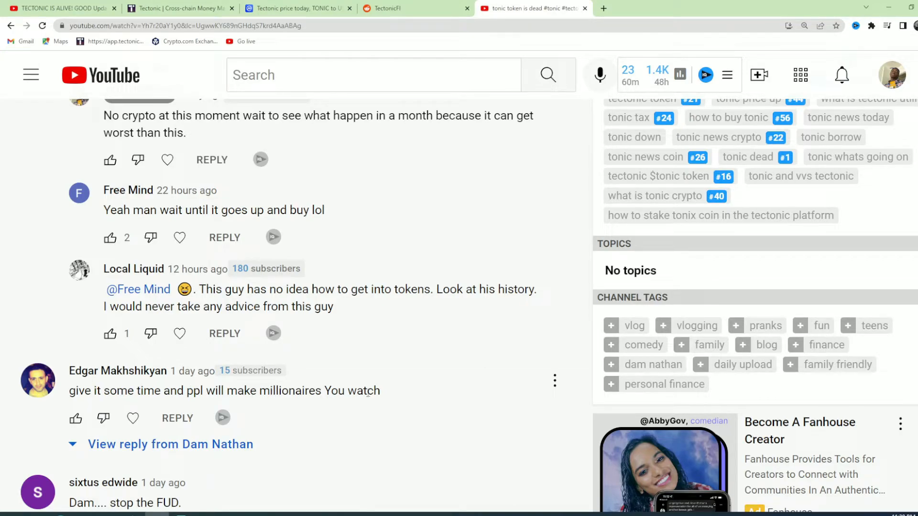
double_click(362, 390)
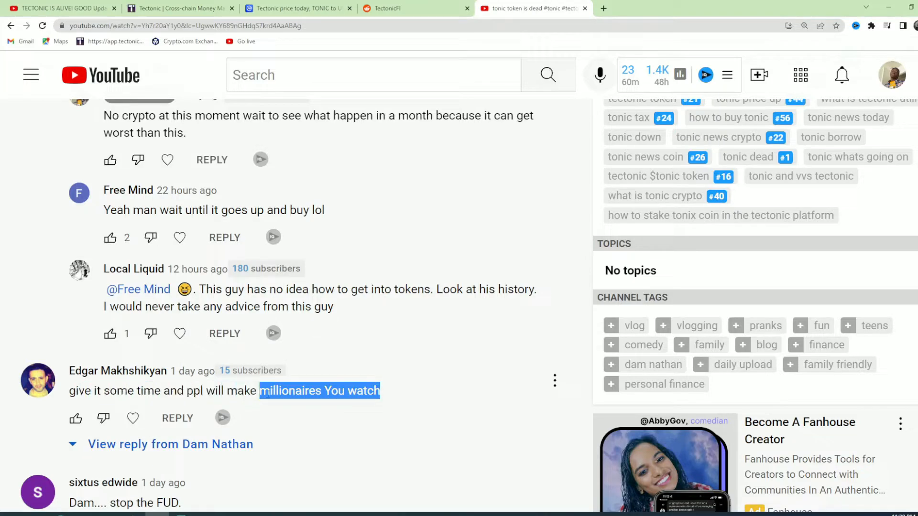
click(383, 408)
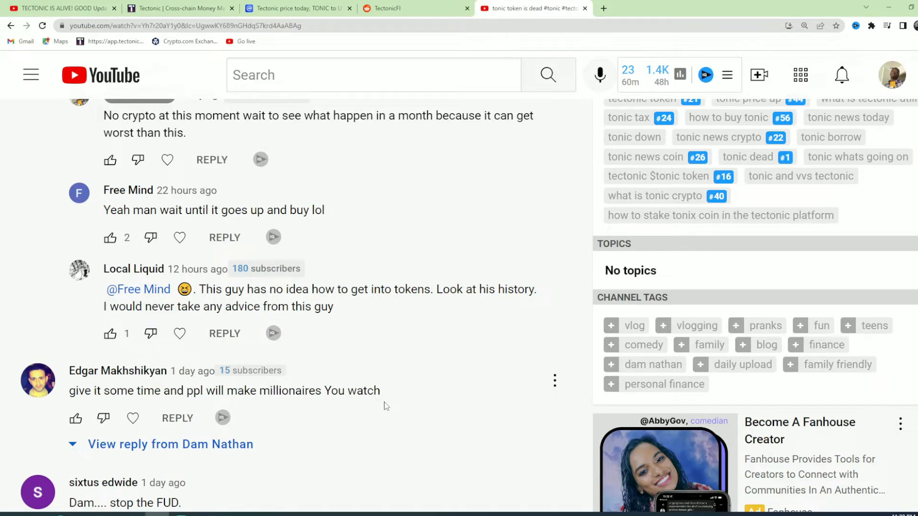
scroll(down, 3)
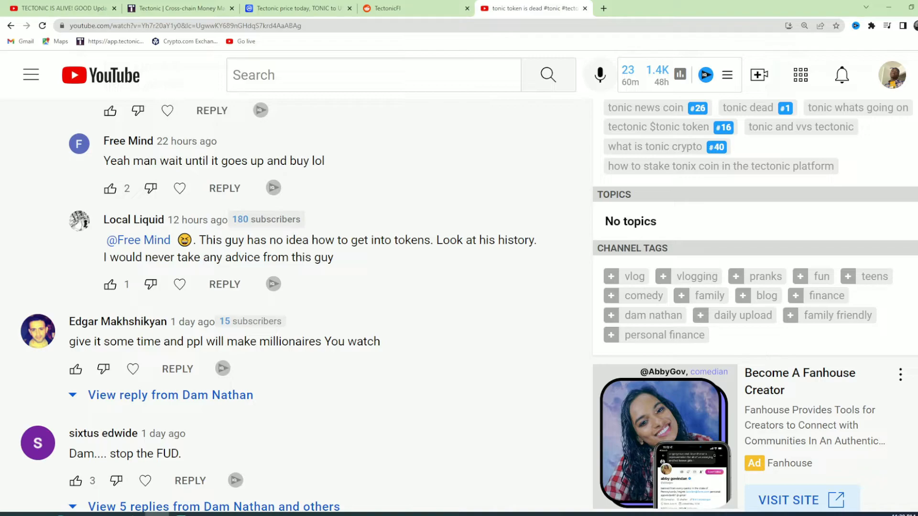
mouse_move(904, 396)
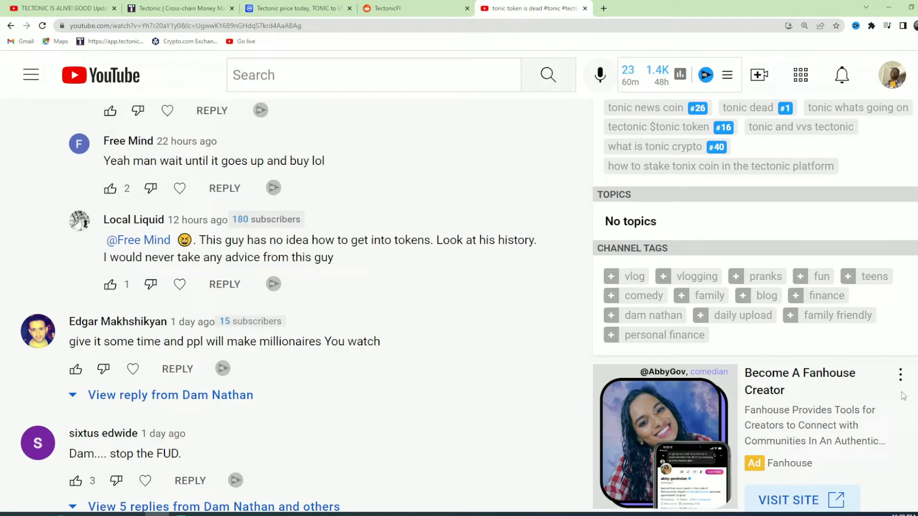
scroll(down, 3)
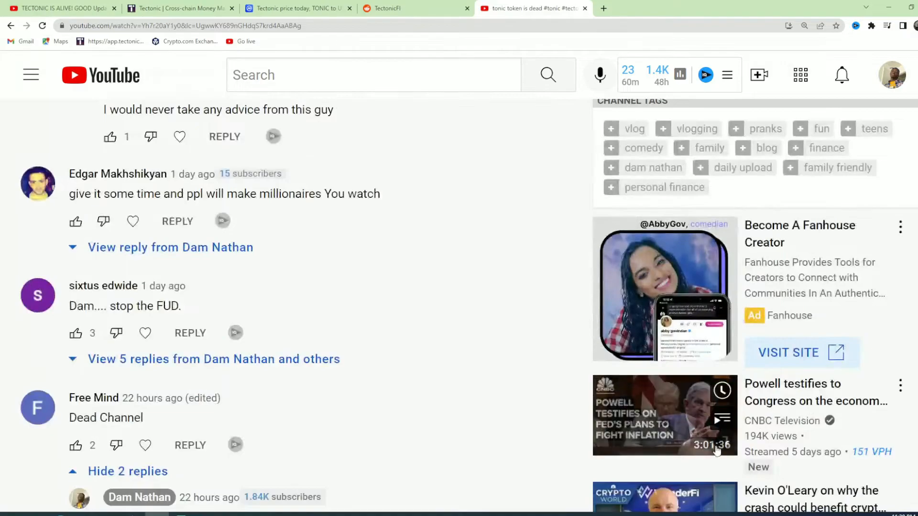
click(204, 358)
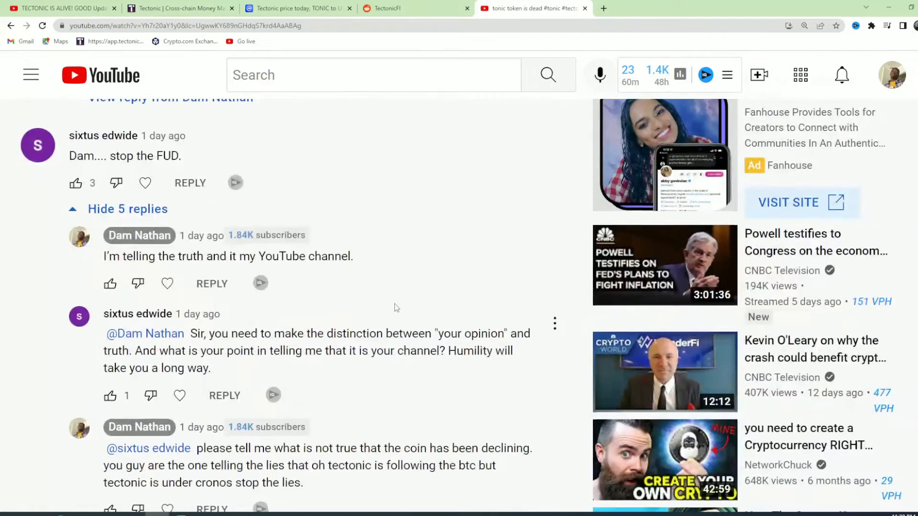
scroll(down, 3)
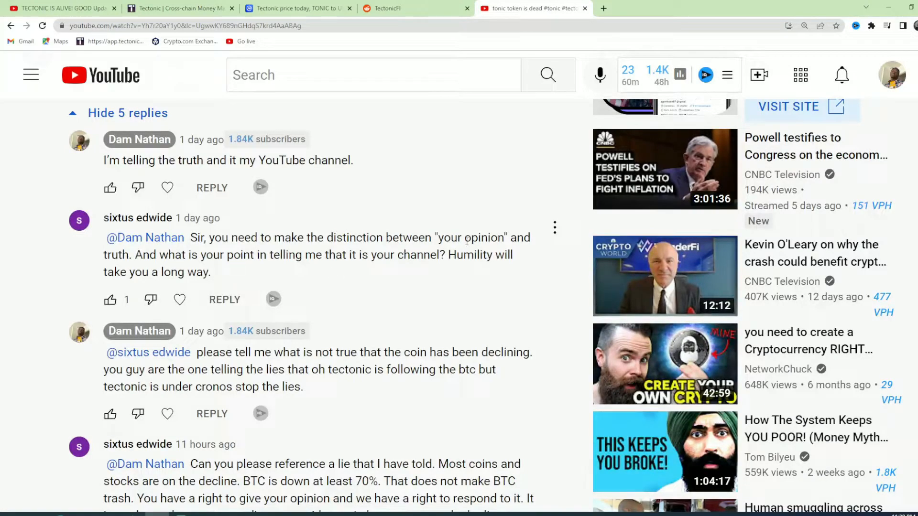
scroll(down, 3)
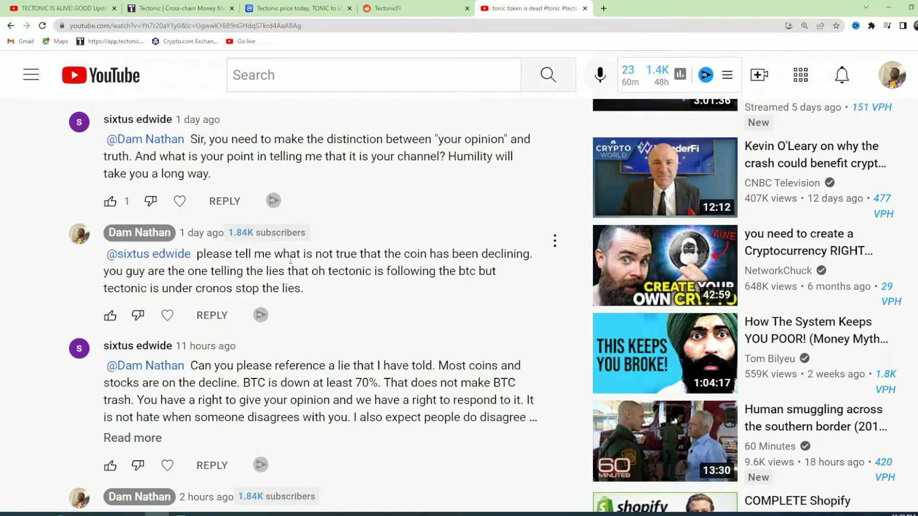
Read through the rest of the FUD reply thread down to the video's ad
scroll(down, 3)
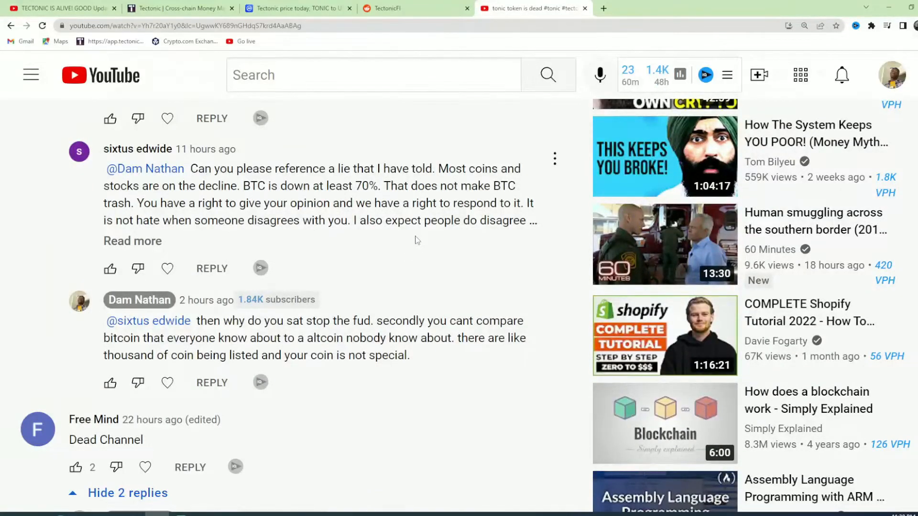
scroll(down, 3)
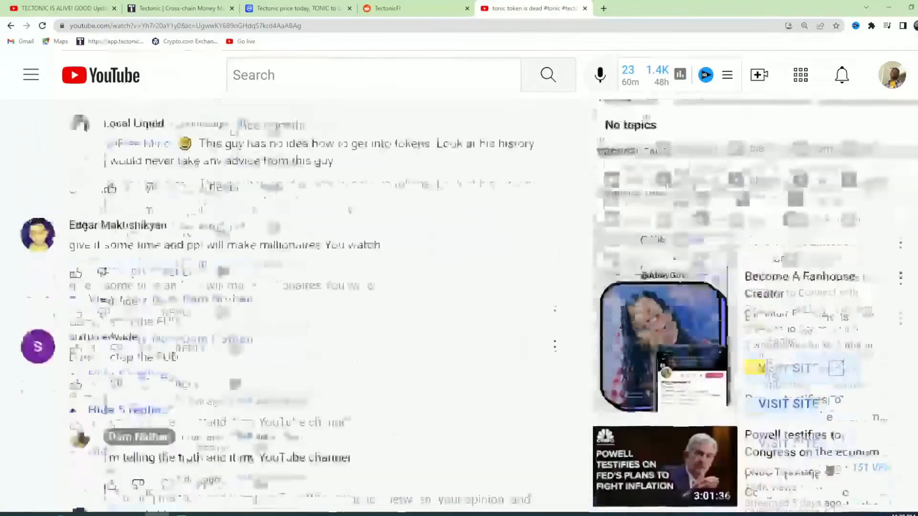
scroll(down, 3)
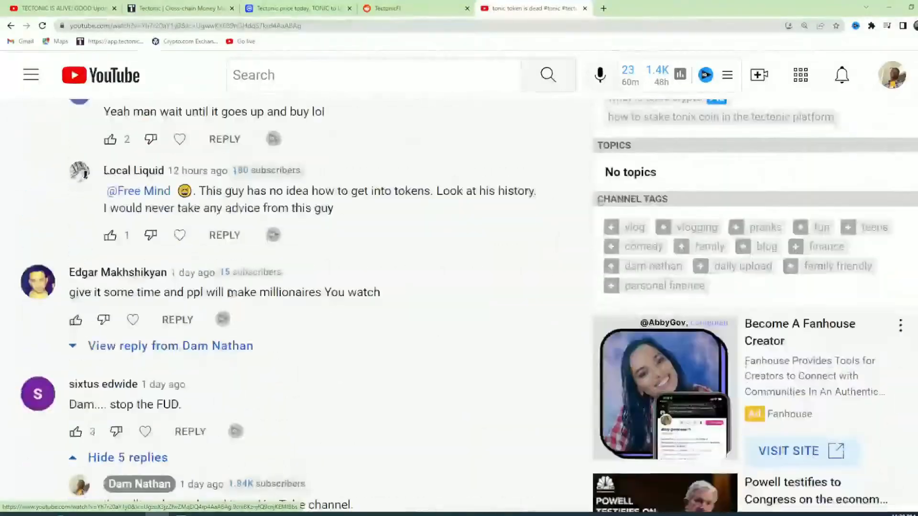
scroll(down, 3)
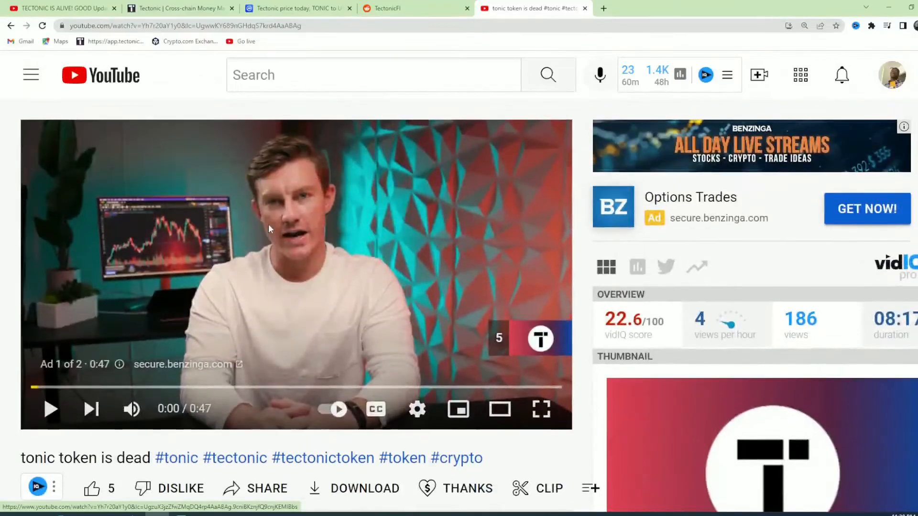
Search YouTube for 'tectonic' via the earlier suggestion and scroll the first results
click(373, 74)
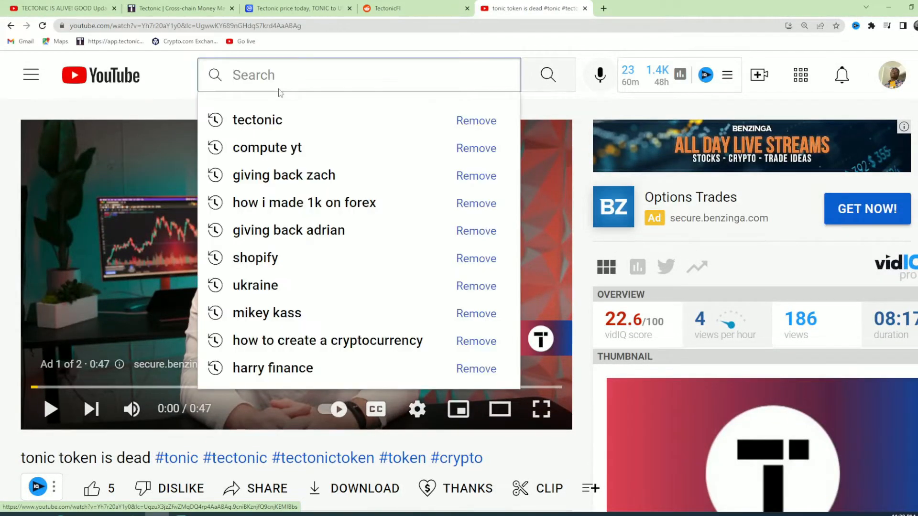
text(te)
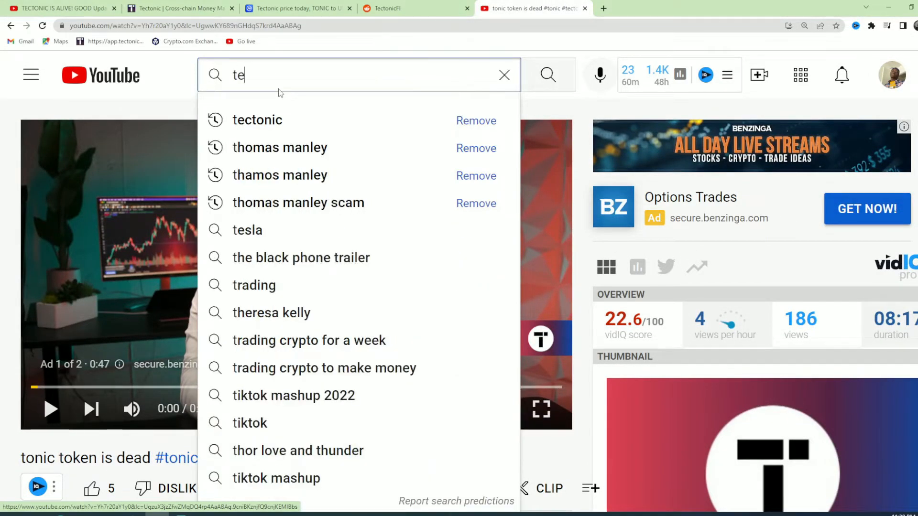
click(257, 120)
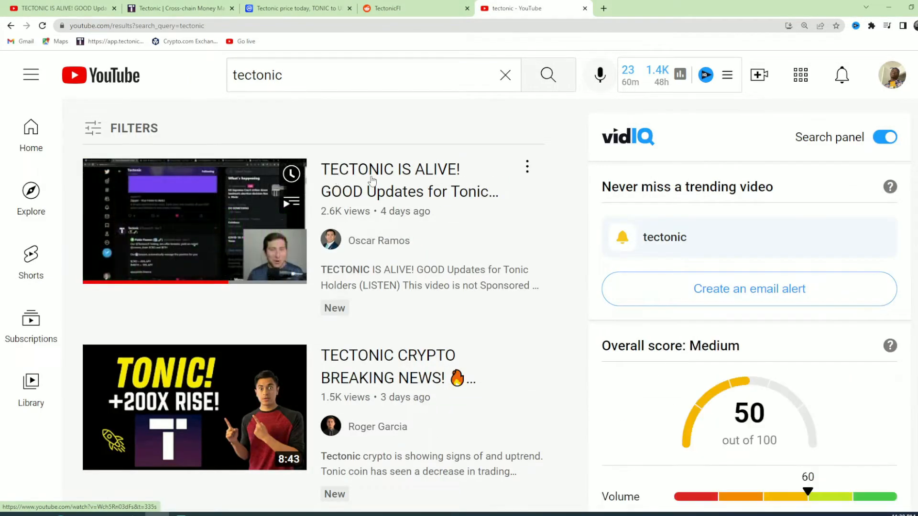
scroll(down, 3)
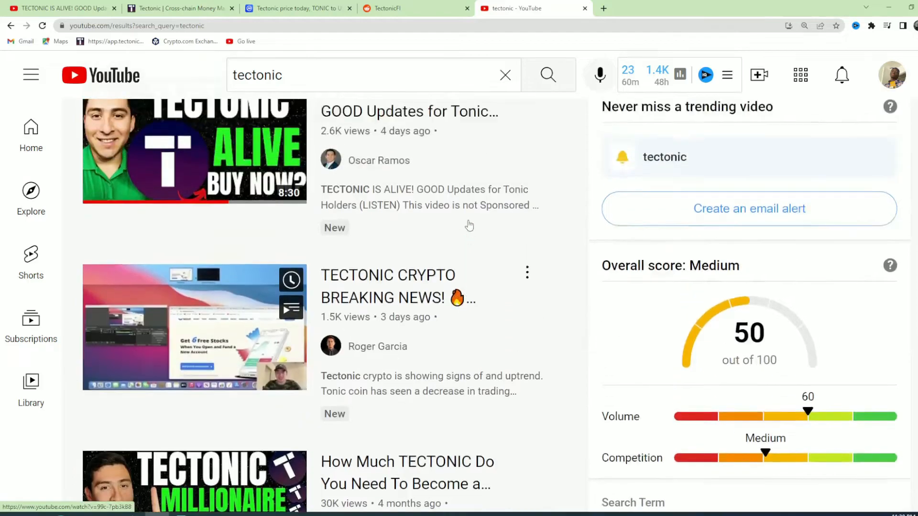
scroll(down, 3)
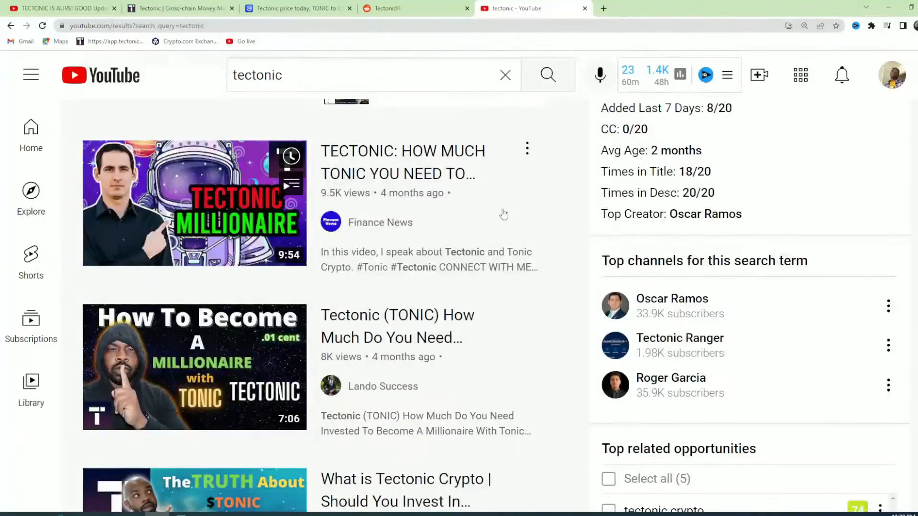
scroll(down, 3)
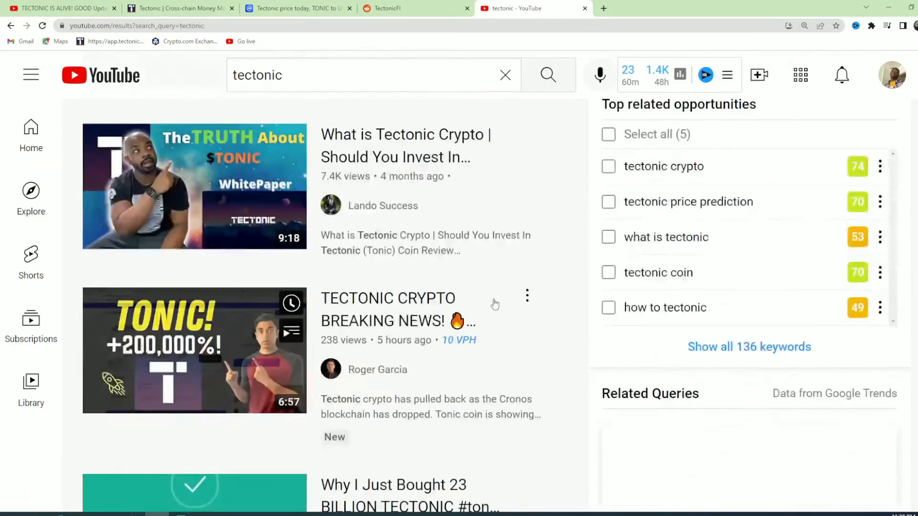
scroll(down, 3)
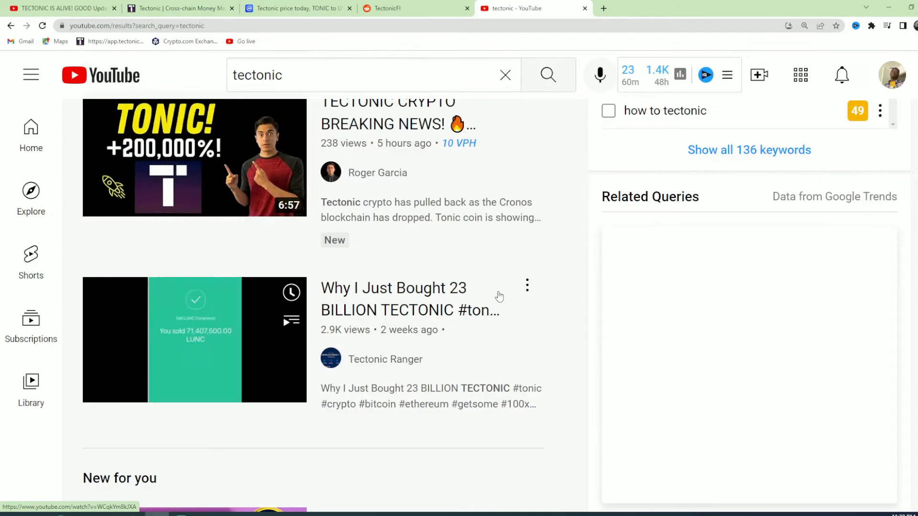
Scroll further through the tectonic results, then show CoinMarketCap's Tectonic price page
scroll(down, 3)
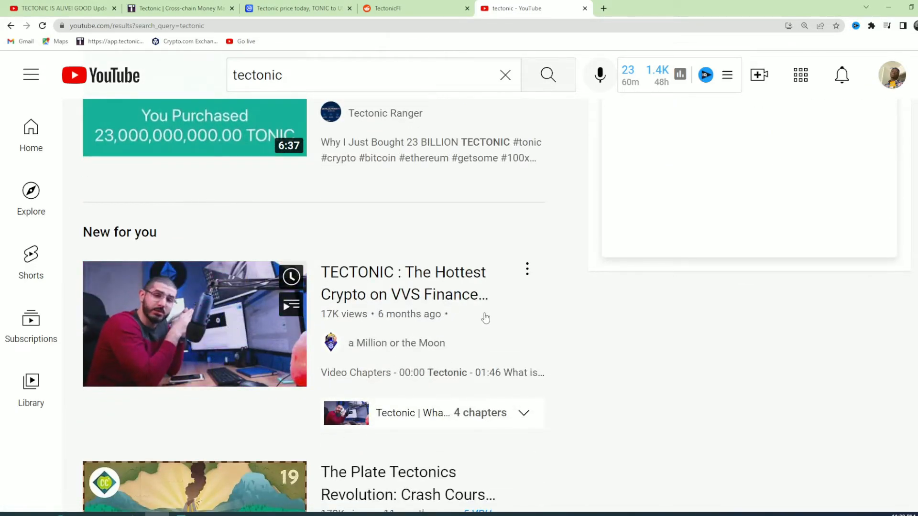
scroll(down, 3)
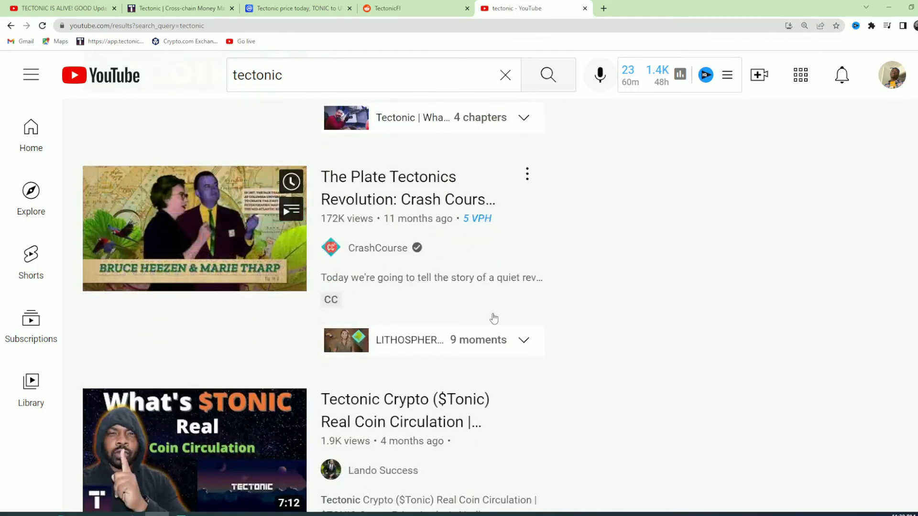
scroll(down, 3)
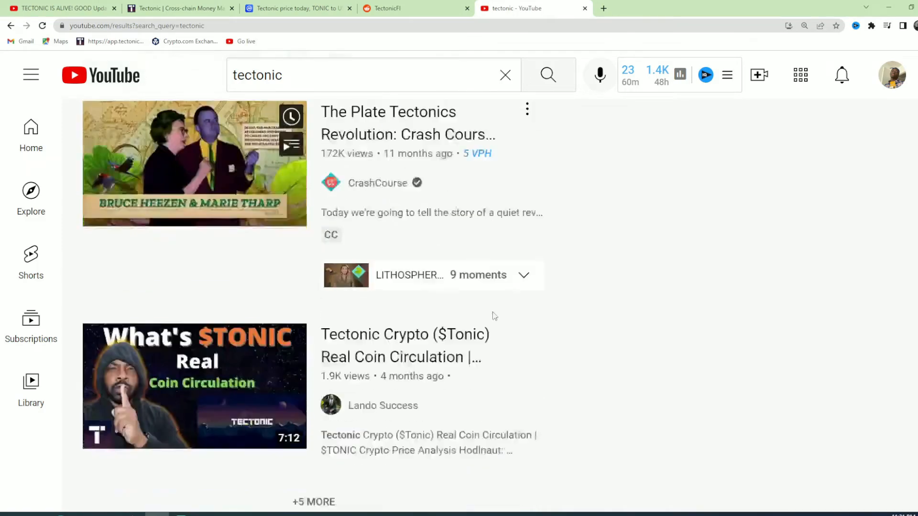
scroll(down, 3)
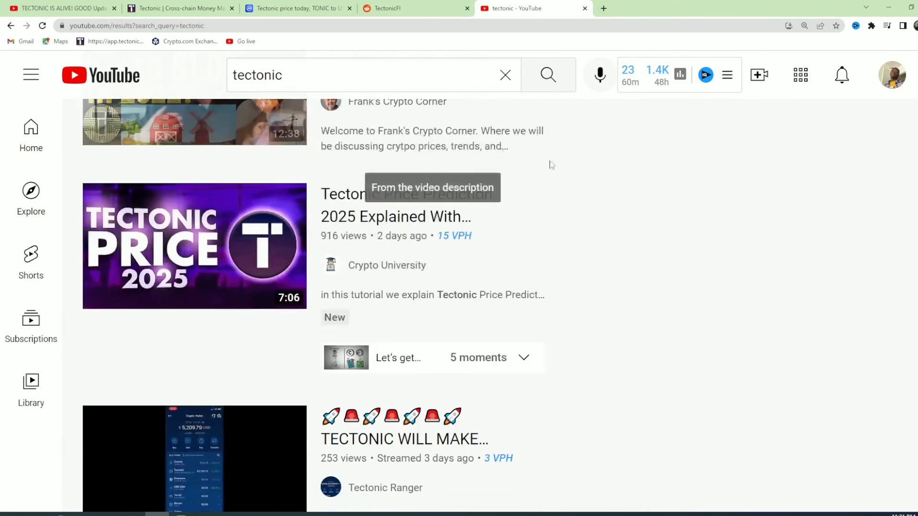
scroll(down, 3)
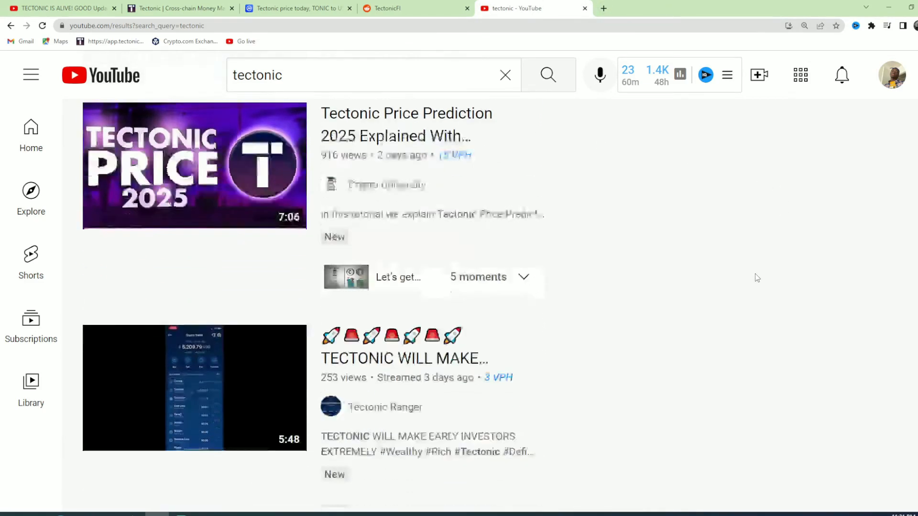
scroll(down, 3)
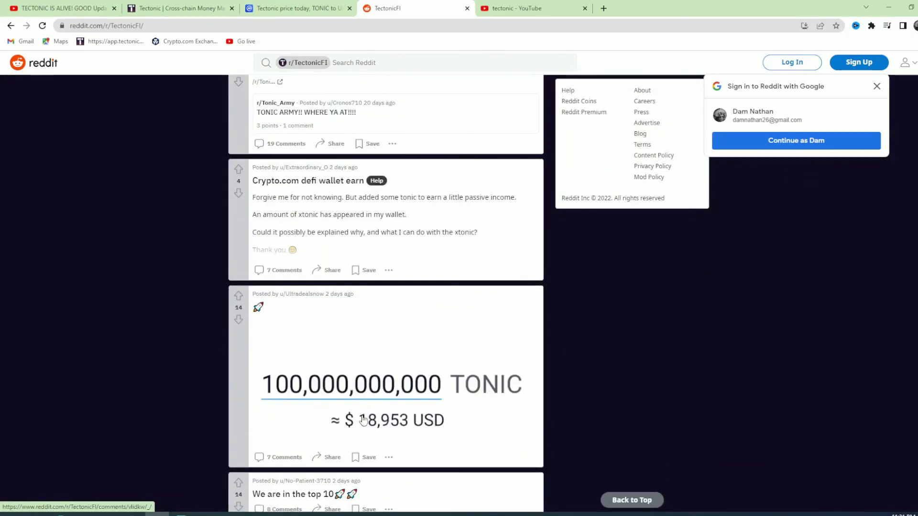
click(293, 9)
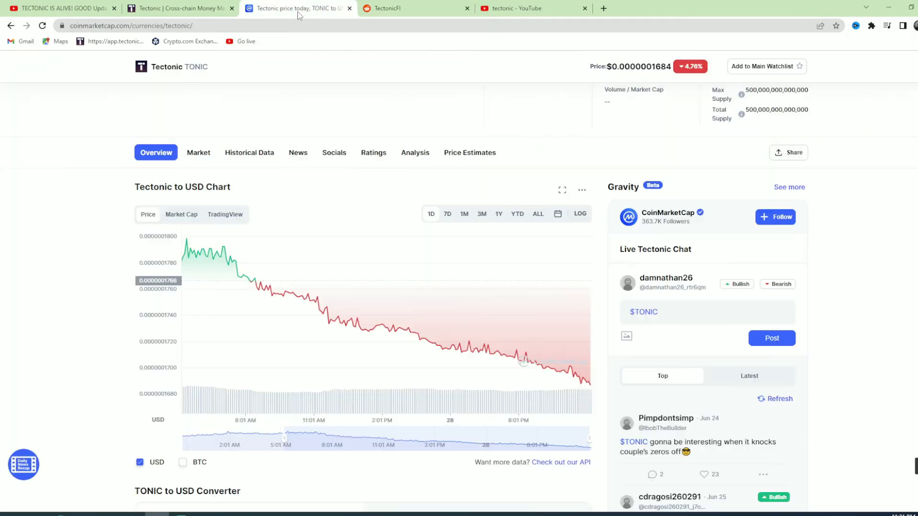